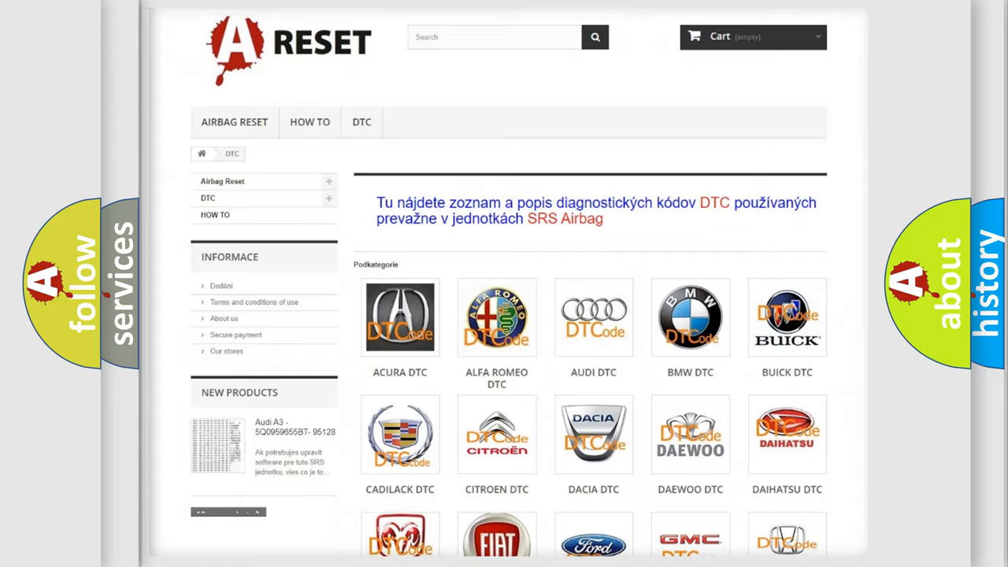
# Scroll the DTC page, open FIAT DTC, and scroll its code subcategories
pyautogui.scroll(-3)
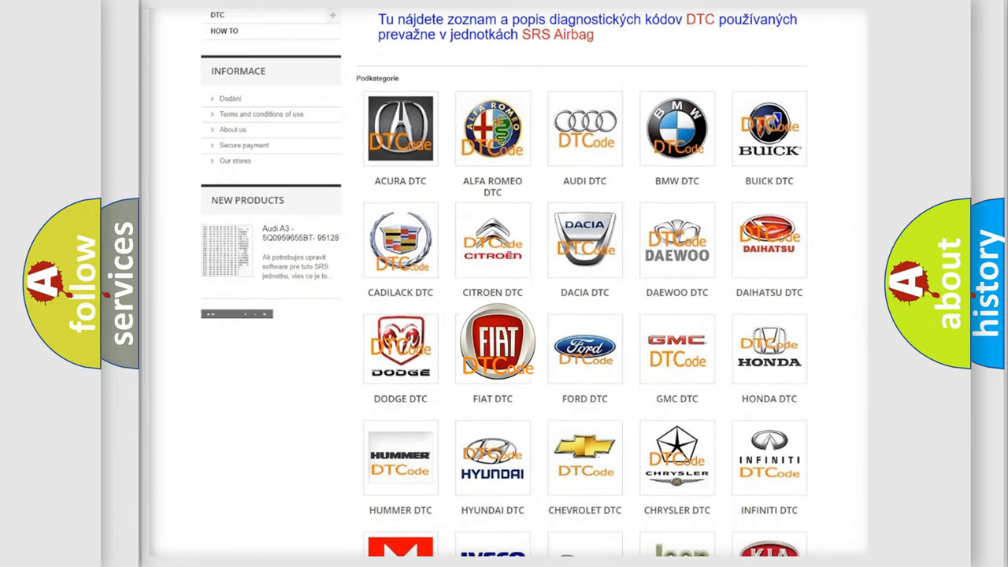
pyautogui.click(492, 346)
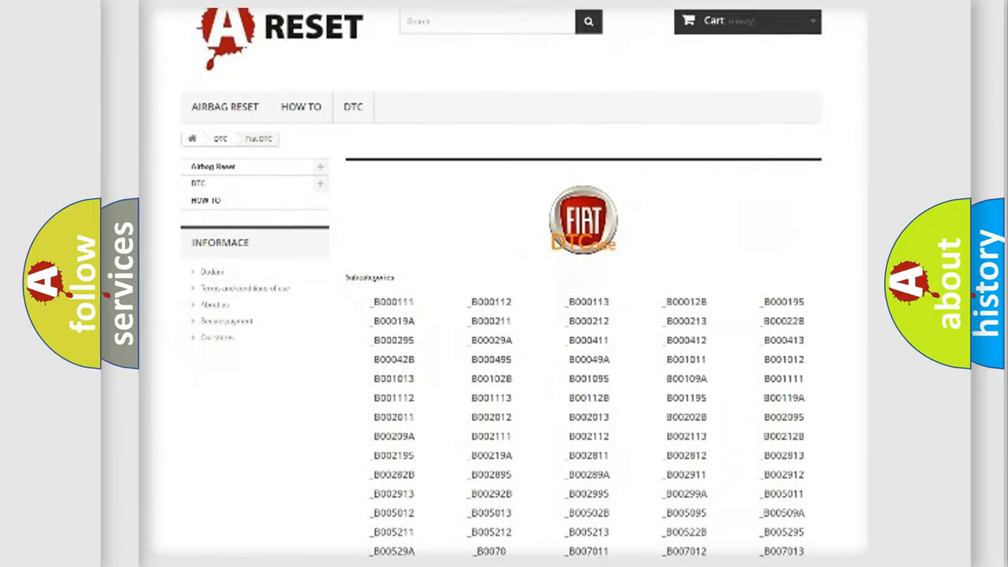
pyautogui.scroll(-3)
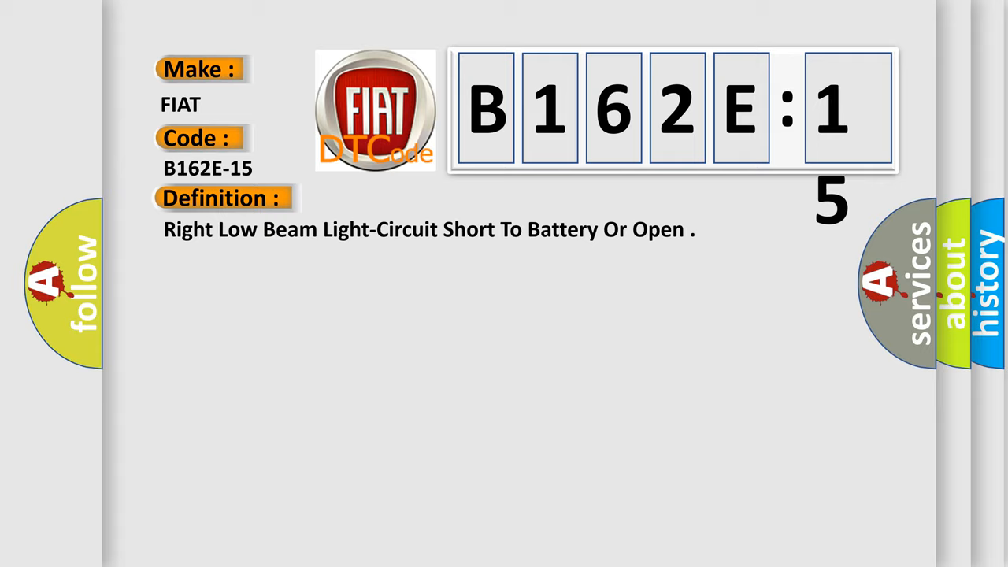
# Advance the B162E-15 slide to the BCM right low beam driver description
pyautogui.click(409, 197)
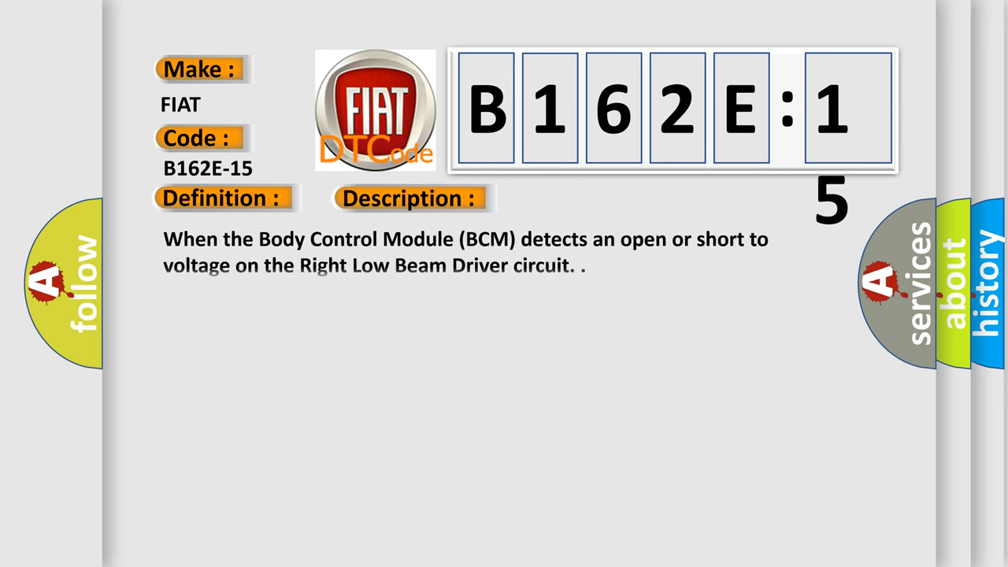